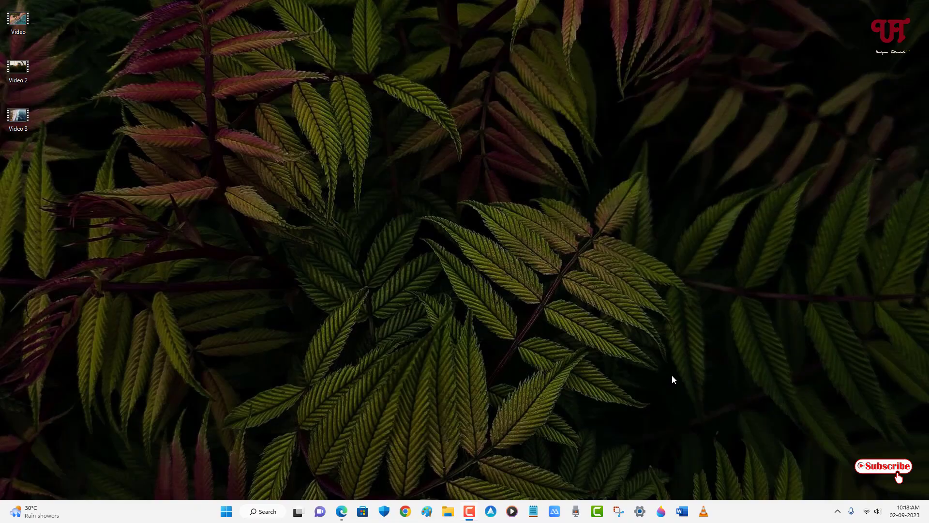
mouse_move(650, 306)
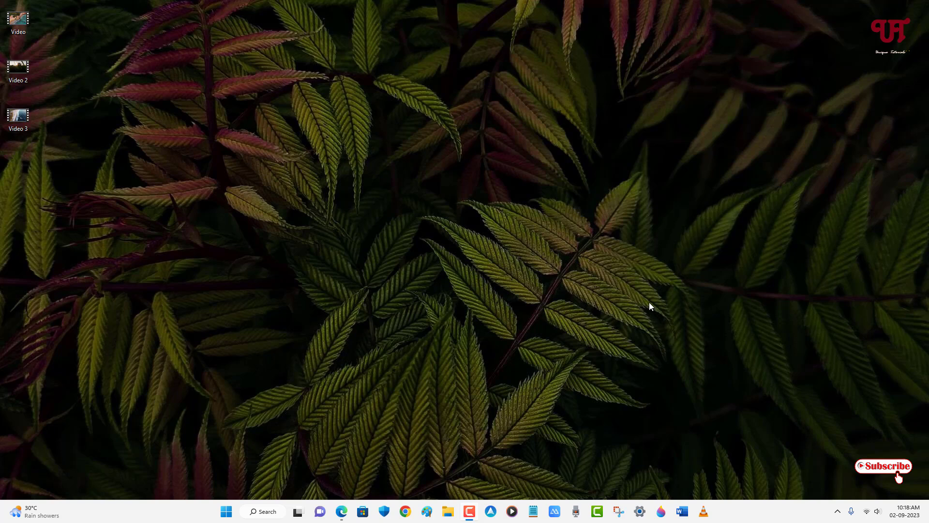
mouse_move(431, 352)
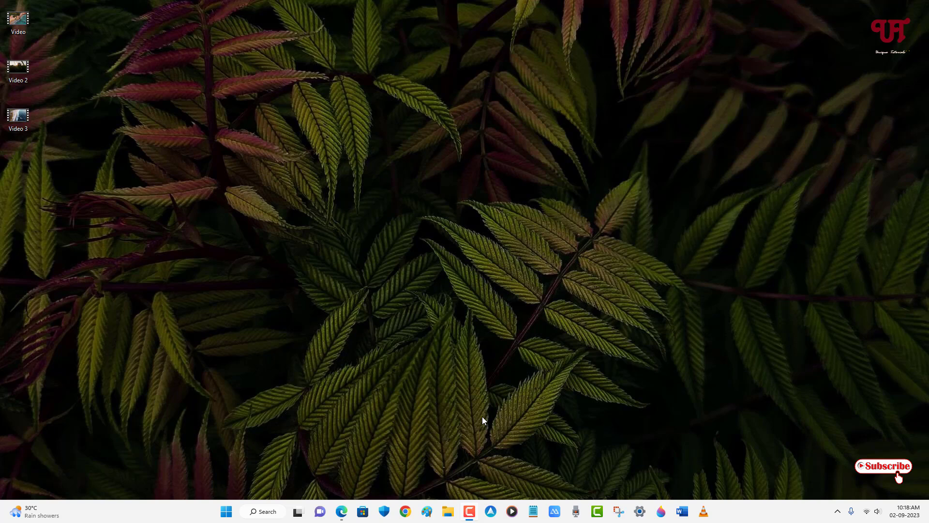
mouse_move(514, 323)
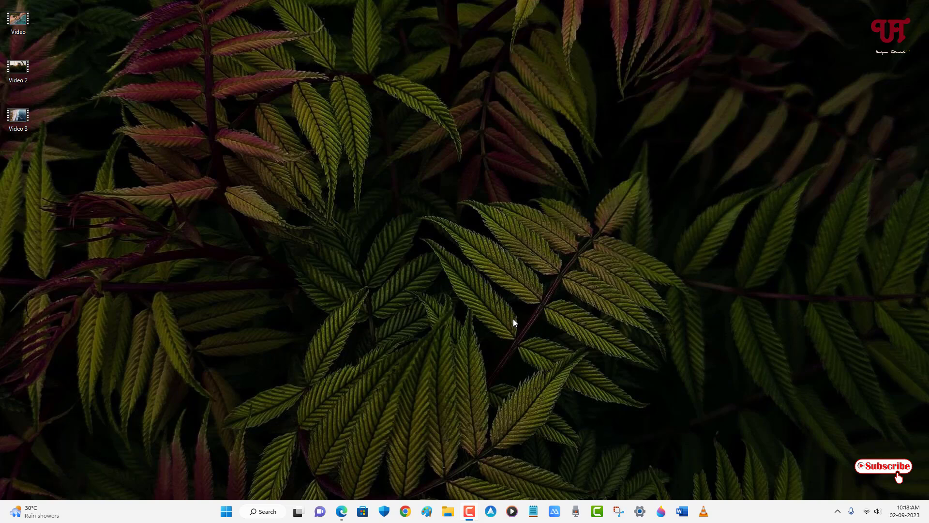
mouse_move(495, 307)
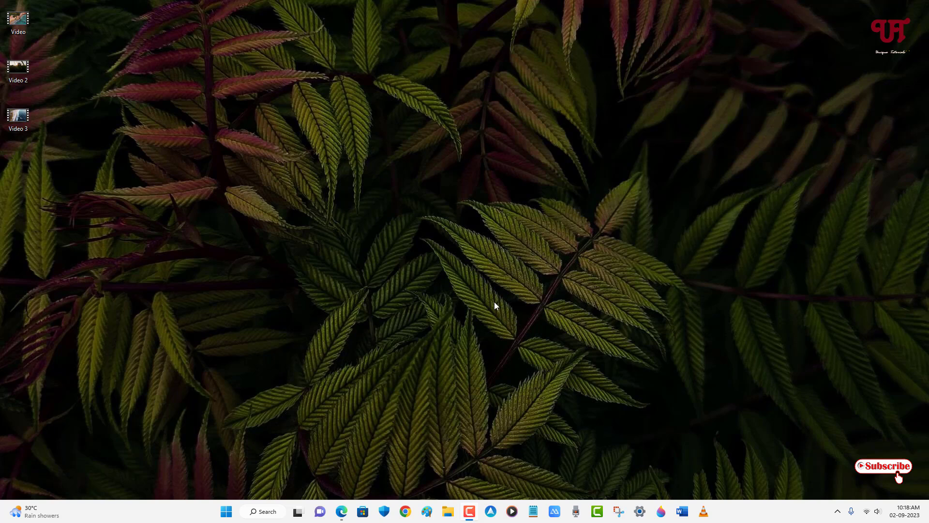
mouse_move(355, 473)
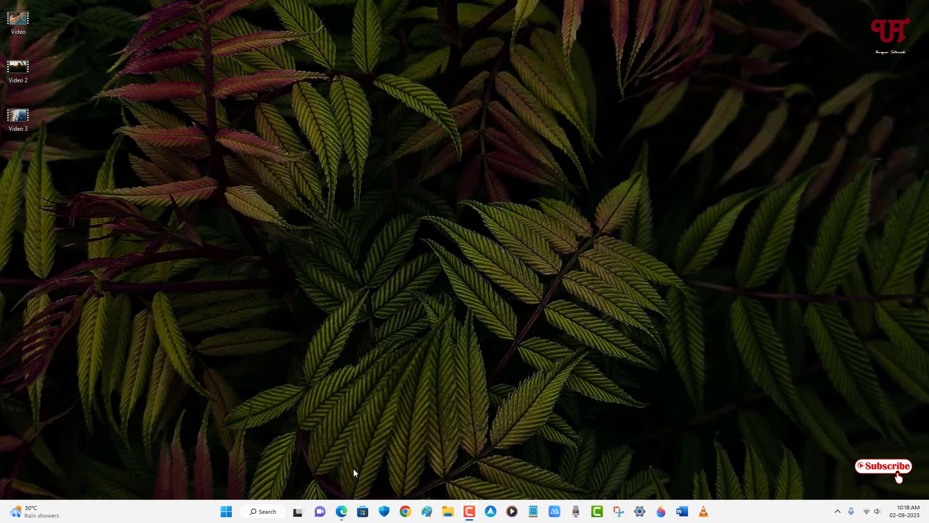
Check VLC download options in the browser, then launch VLC and open Multiple Files.
click(405, 512)
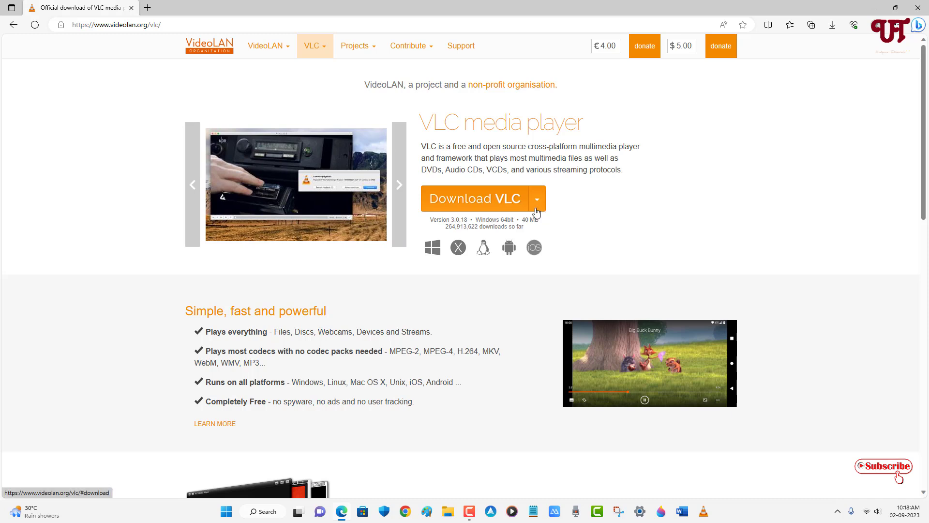
click(537, 198)
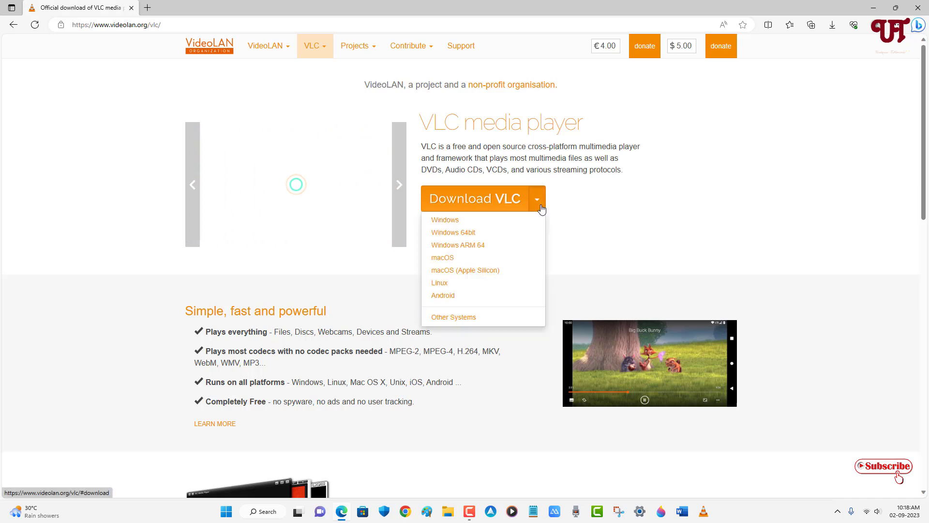
mouse_move(454, 232)
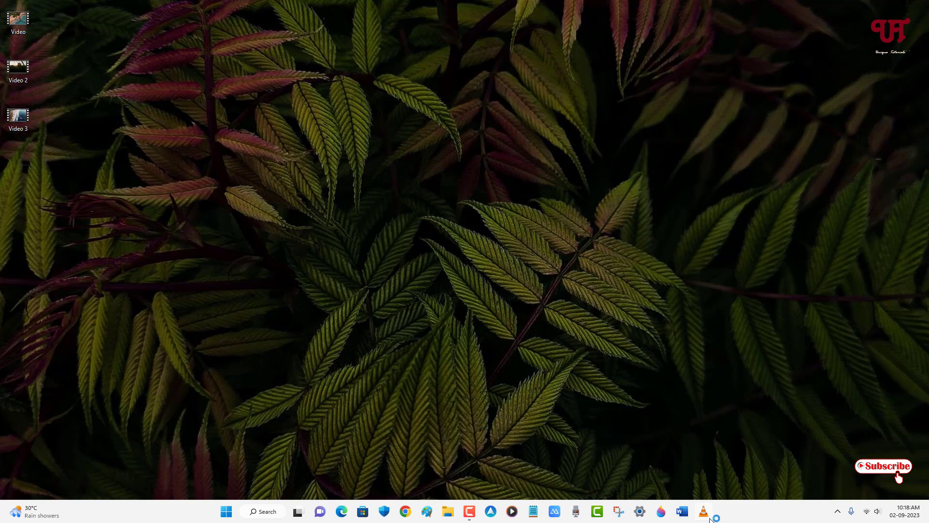
click(703, 511)
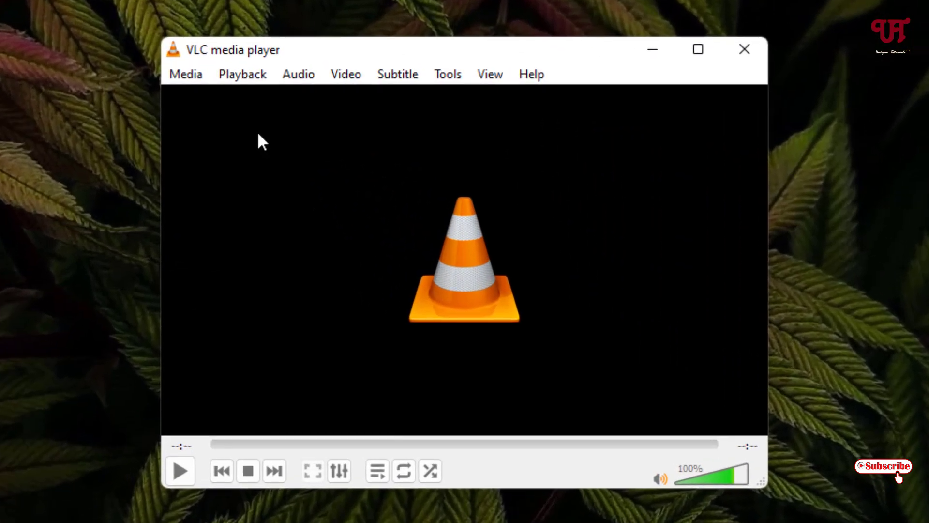
click(185, 74)
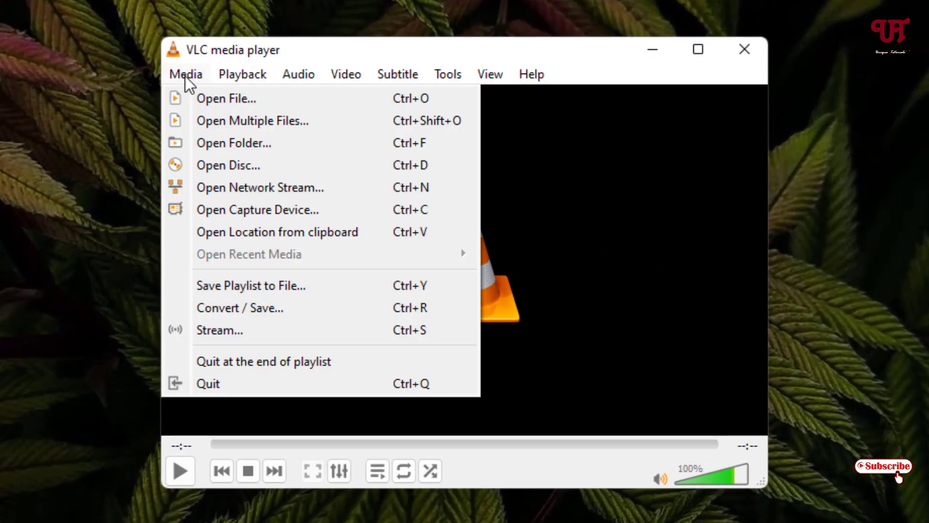
mouse_move(241, 132)
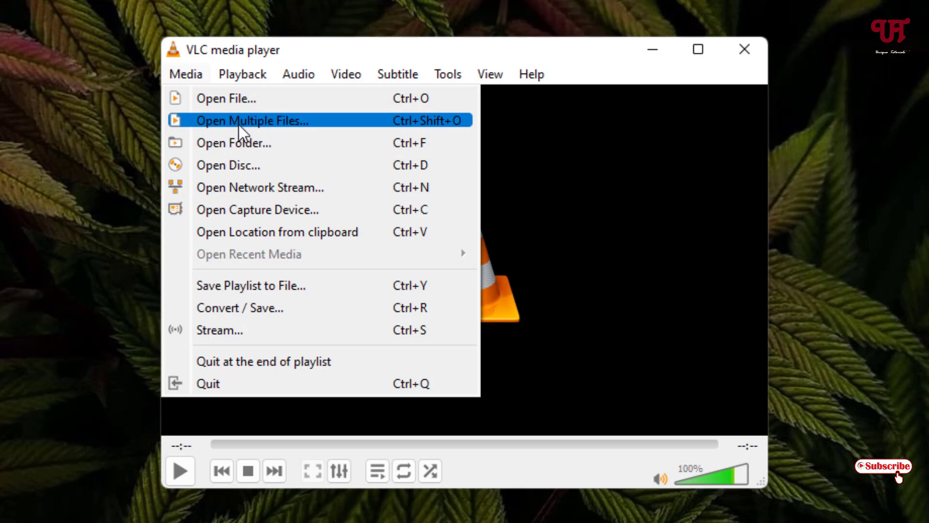
click(250, 120)
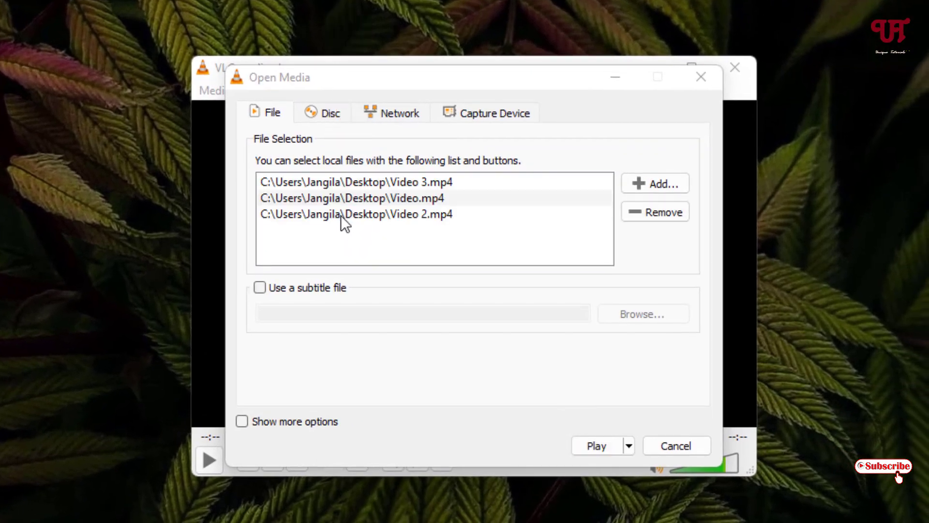
mouse_move(596, 445)
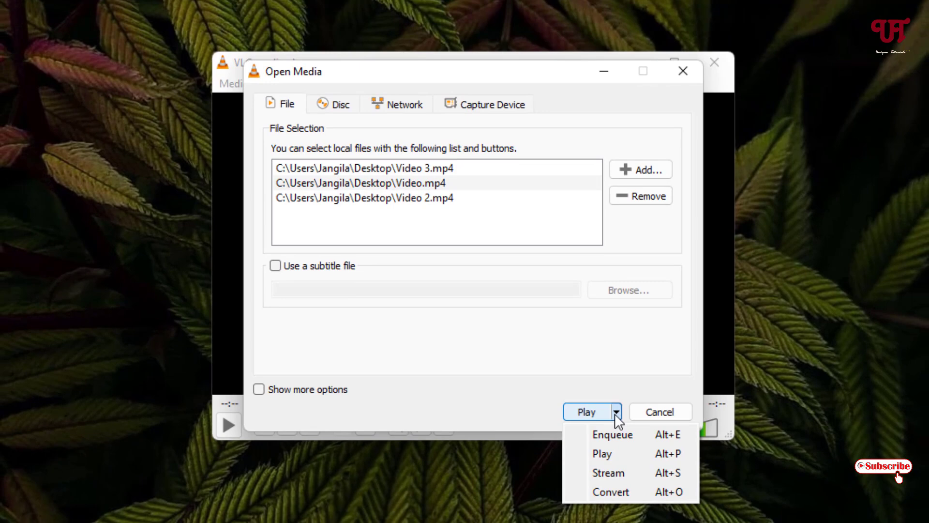
mouse_move(610, 492)
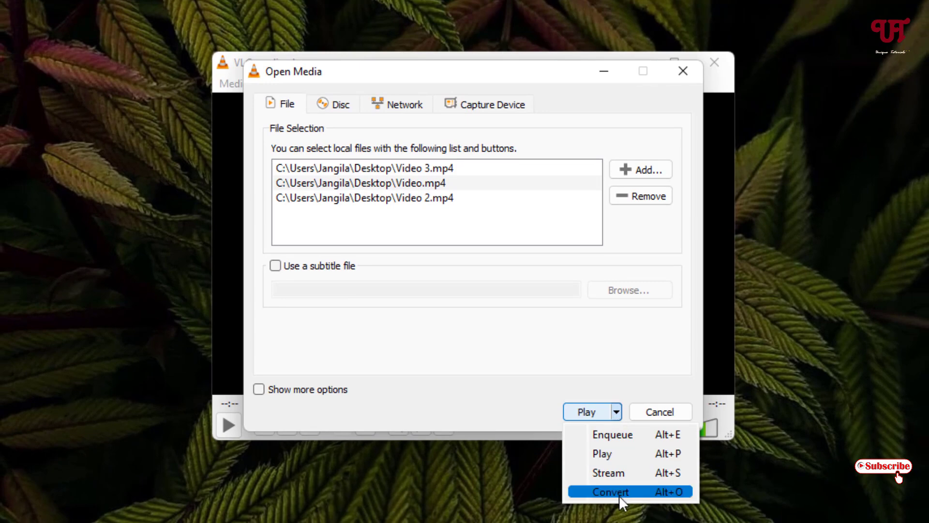
Choose Convert for the listed files Video, Video 2 and Video 3.
click(611, 492)
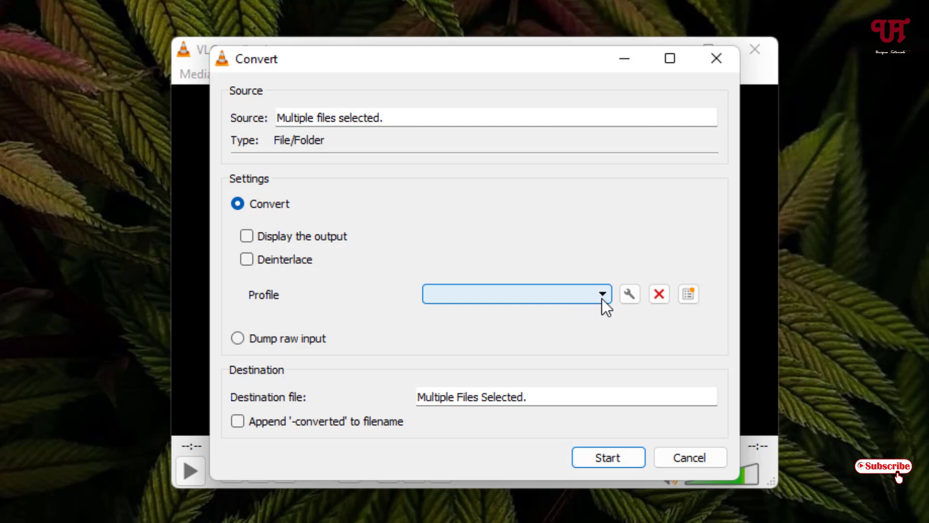
Pick Audio - MP3 from the Profile dropdown for the three videos.
click(601, 294)
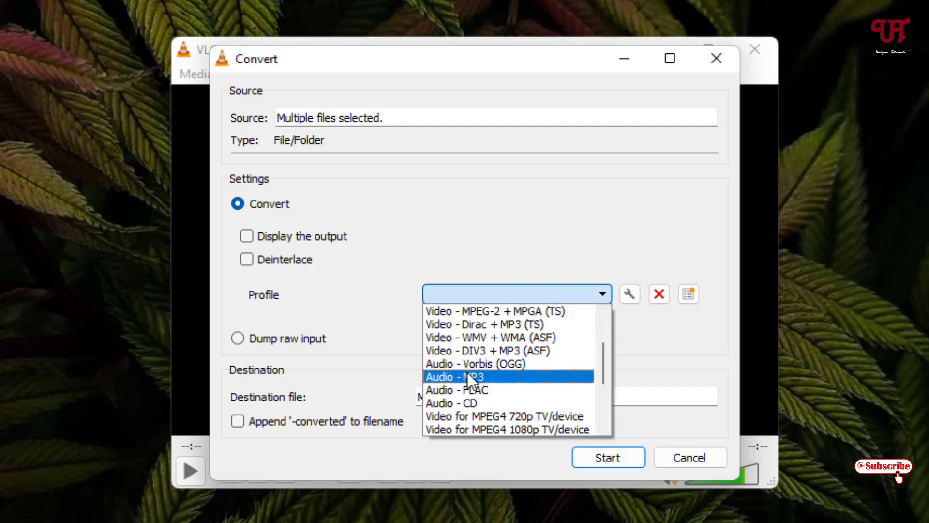
mouse_move(463, 391)
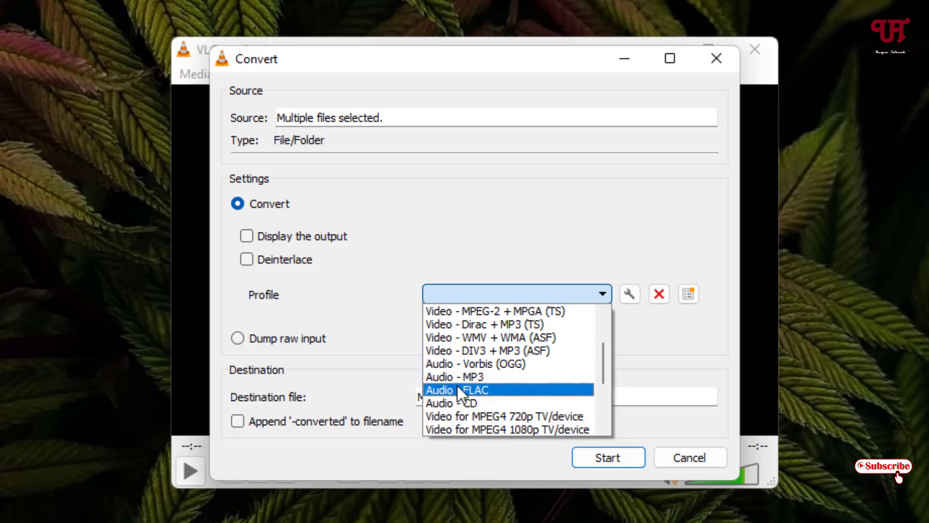
mouse_move(455, 377)
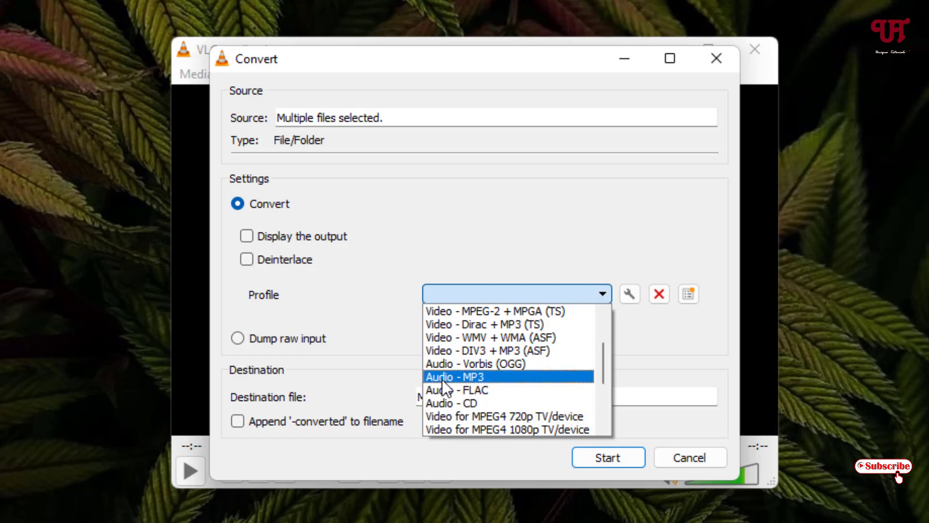
click(455, 377)
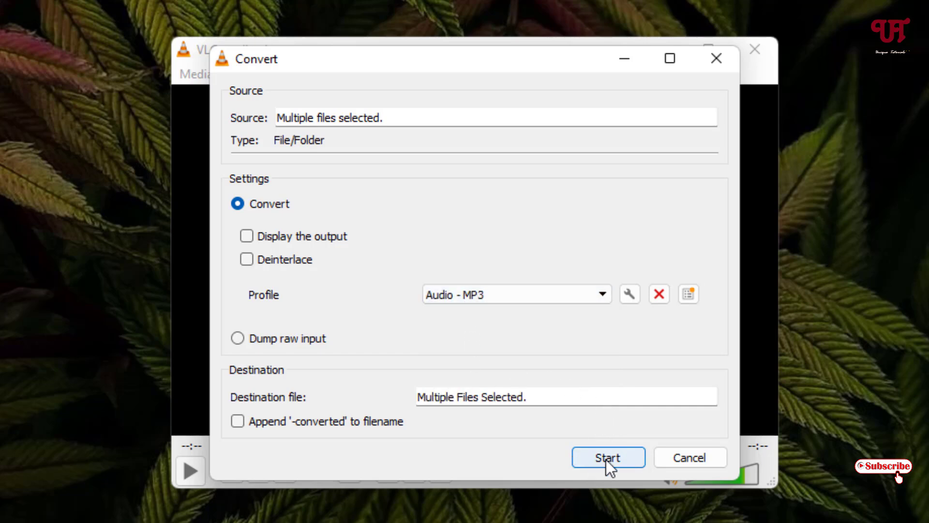
Start converting the three videos to MP3, then close a new file's Properties window.
click(607, 457)
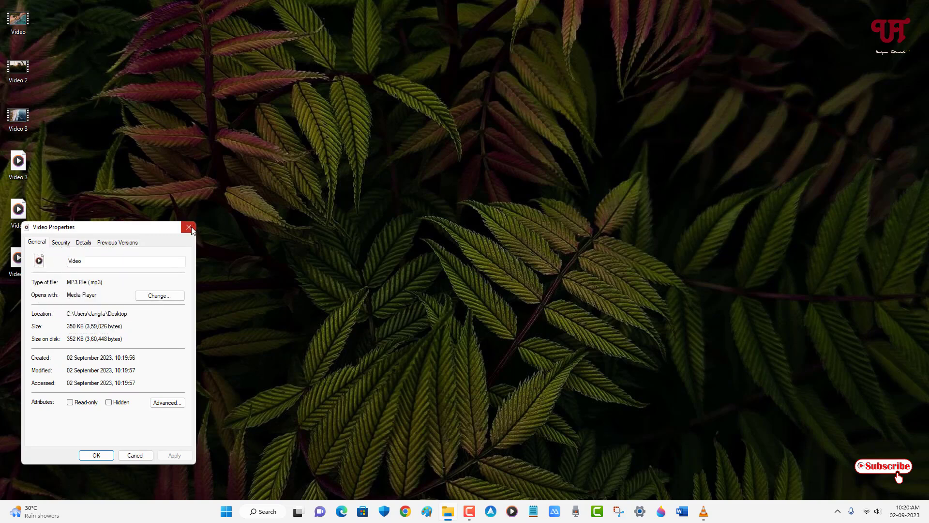
click(188, 227)
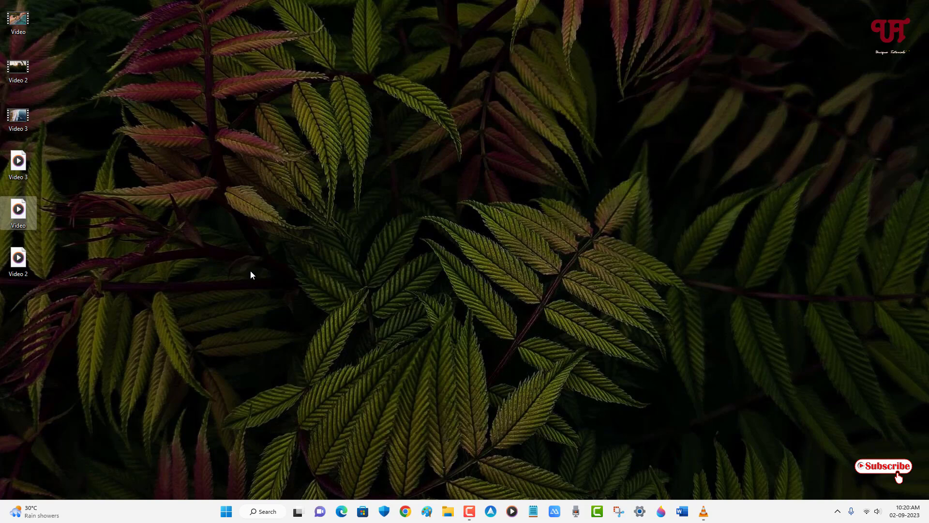